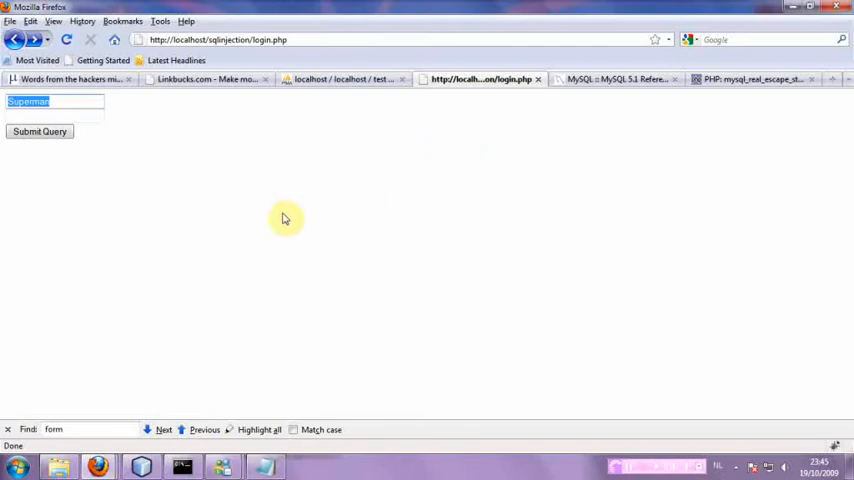
mouse_move(155, 425)
text(')
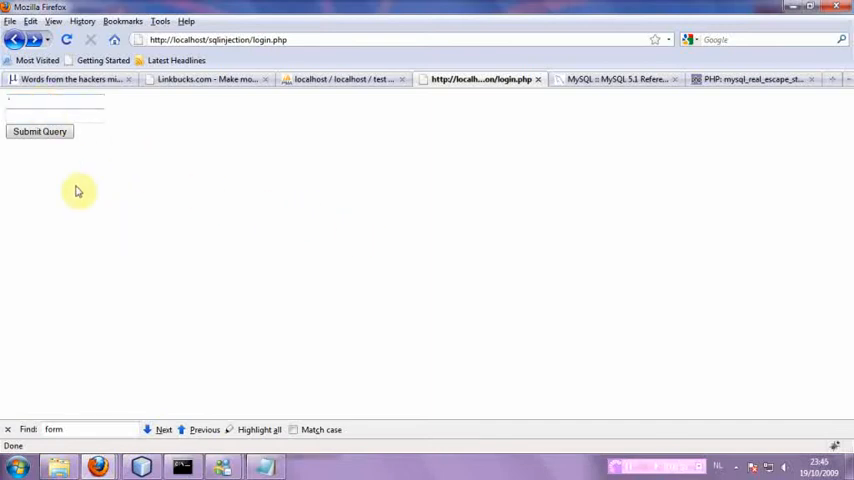
key(alt+tab)
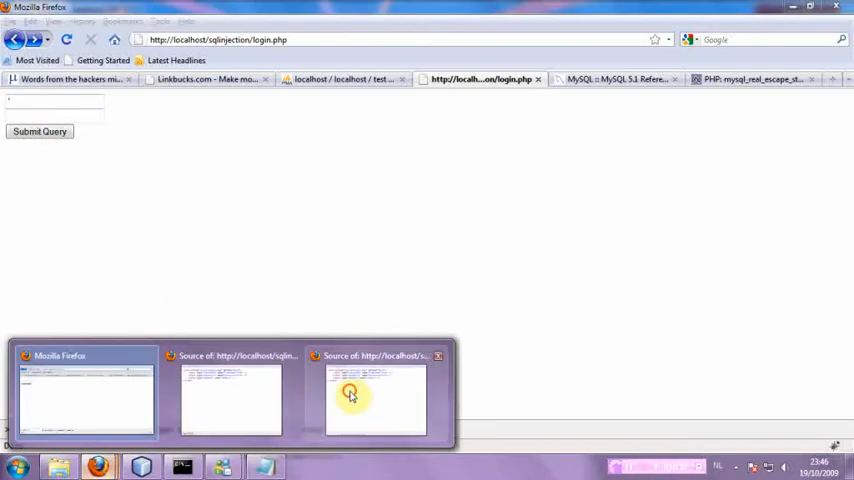
click(375, 400)
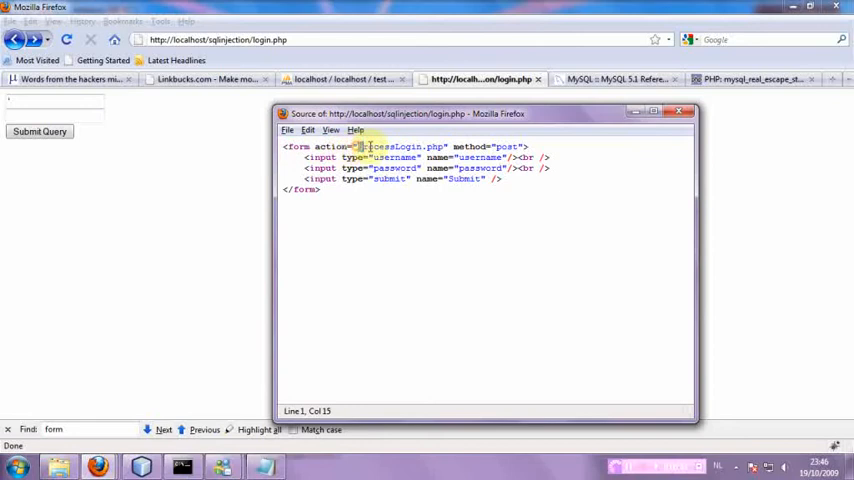
drag(358, 146, 530, 146)
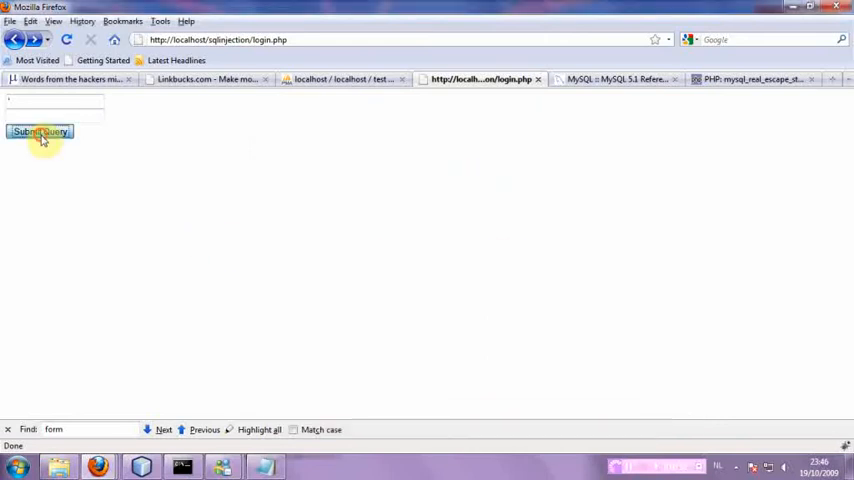
Step: Submit the quote-username login and select the resulting mysql_num_rows warning text
click(40, 131)
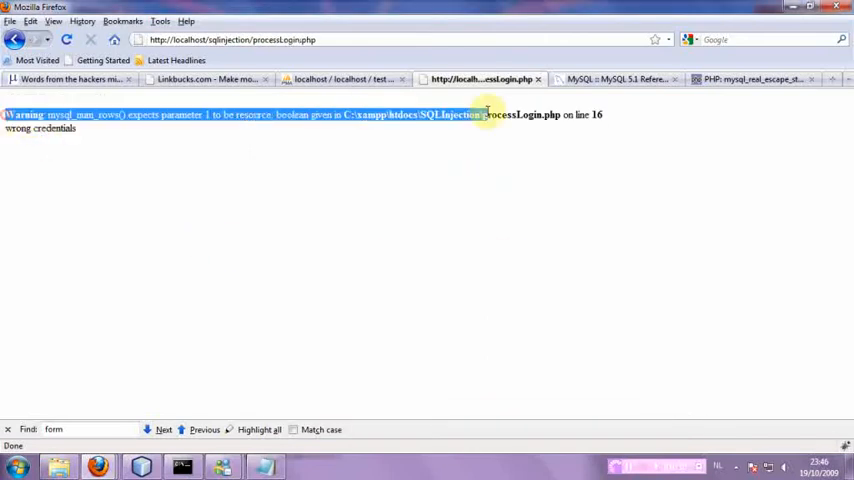
click(15, 39)
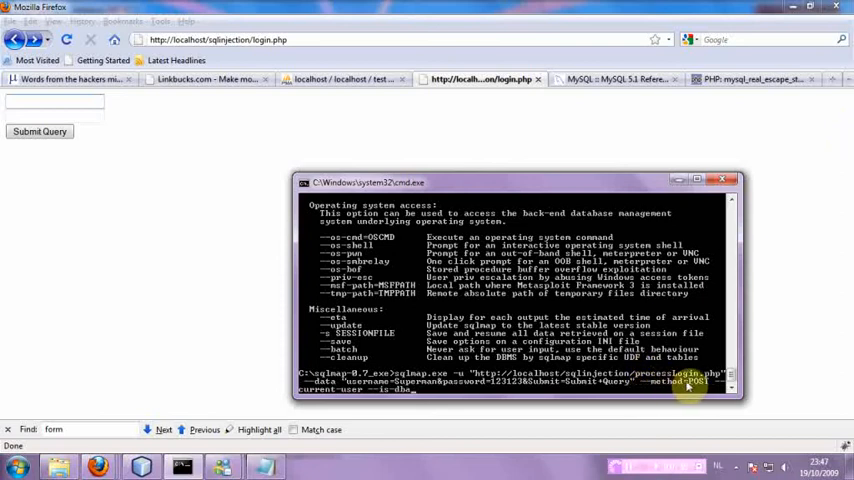
mouse_move(683, 386)
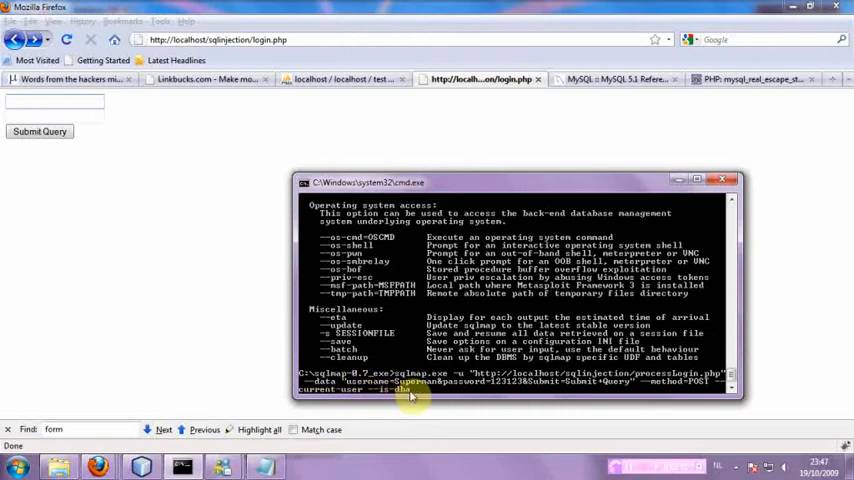
mouse_move(452, 412)
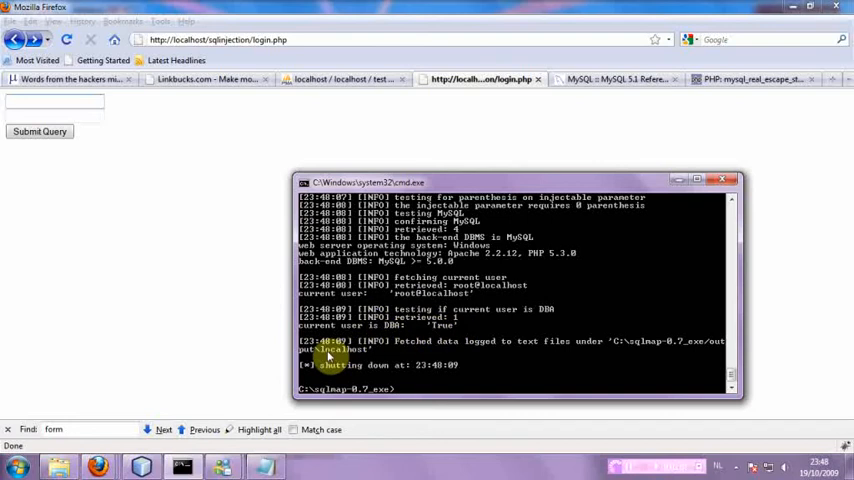
mouse_move(588, 318)
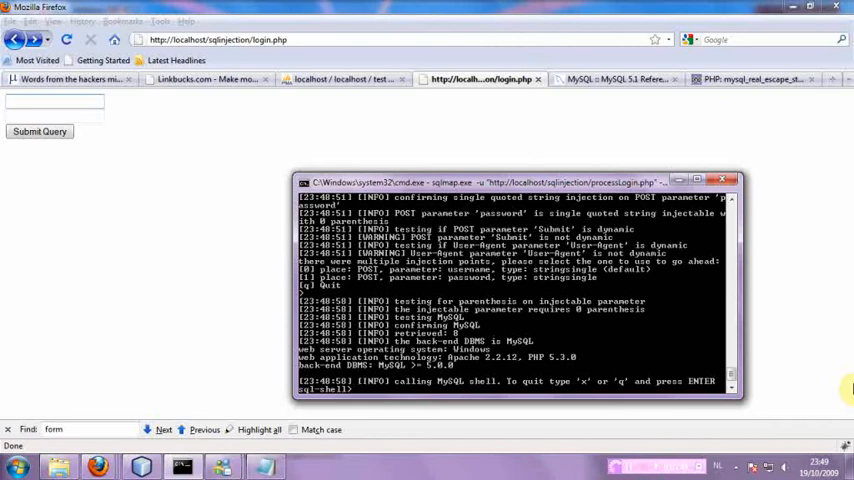
Step: Exit the SQL shell with q, run sqlmap.exe -h, and scroll the help output
text(q)
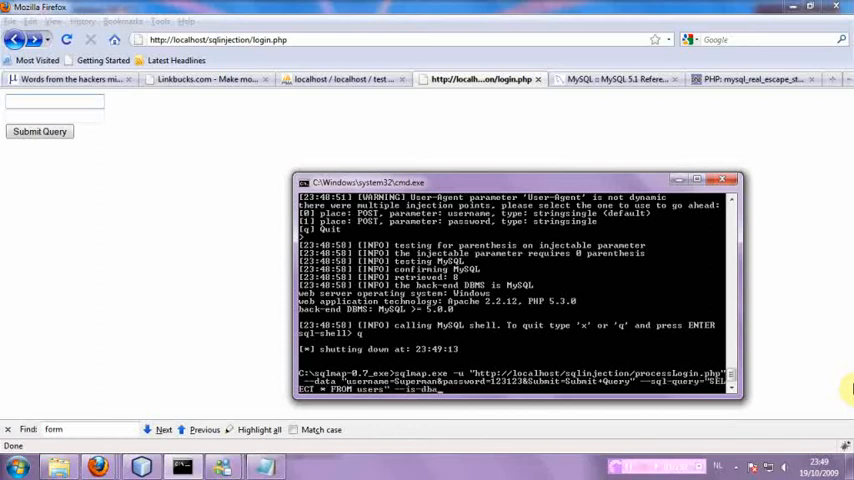
text(sqlmap.exe -h)
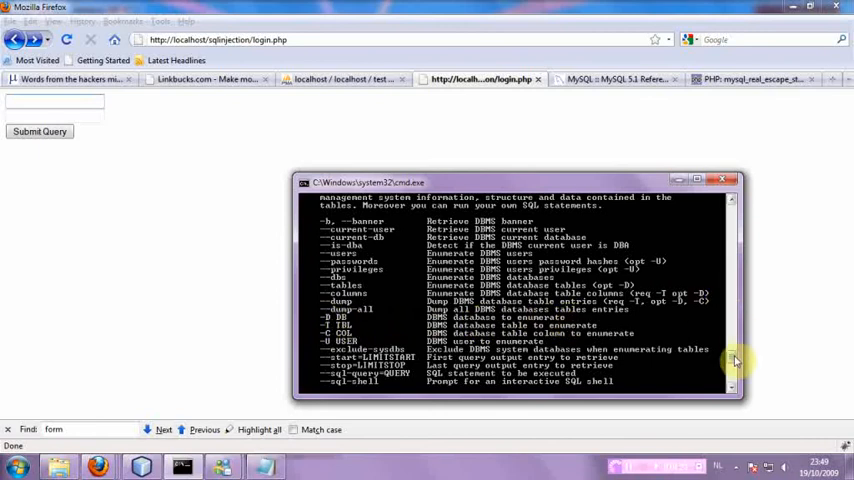
scroll(down, 3)
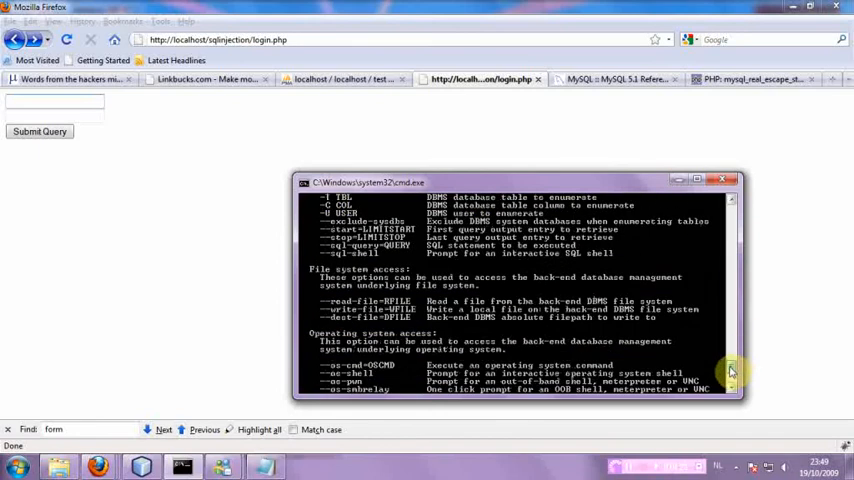
scroll(down, 3)
text(0)
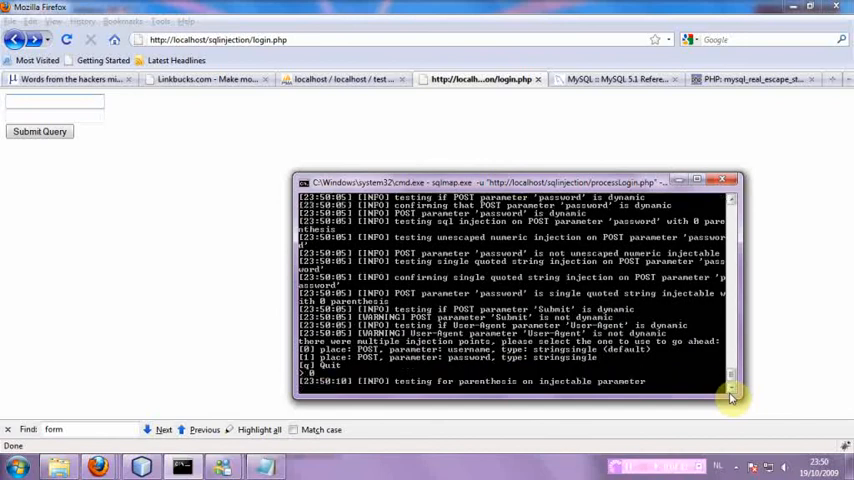
Step: Scroll through sqlmap's database and table listing, beginning with information_schema
scroll(down, 3)
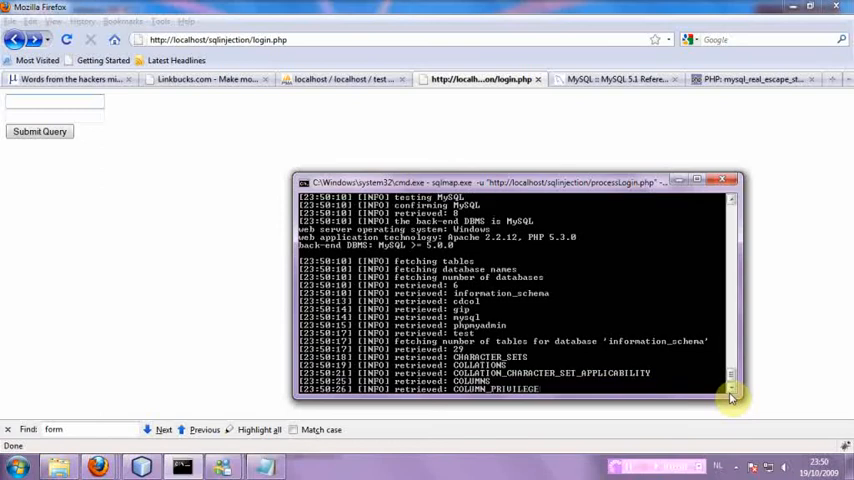
scroll(down, 3)
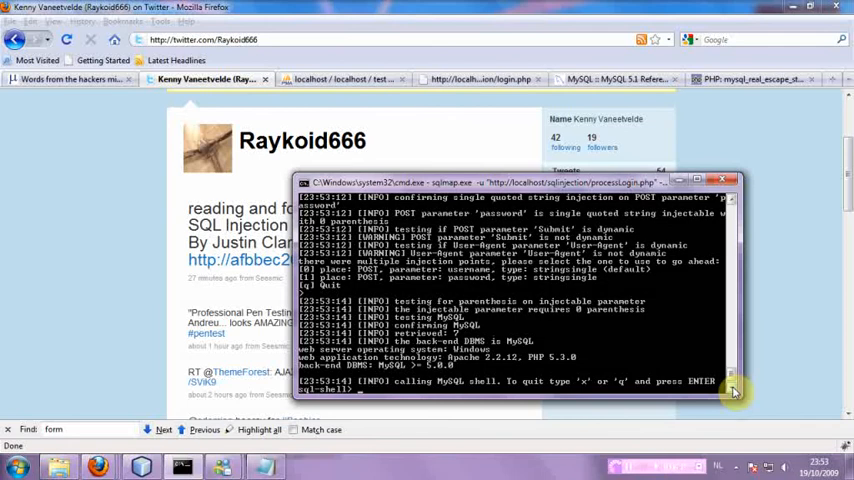
Step: Run SELECT * FROM users in the SQL shell, confirm with y, and scroll the dumped rows
text(SELECT)
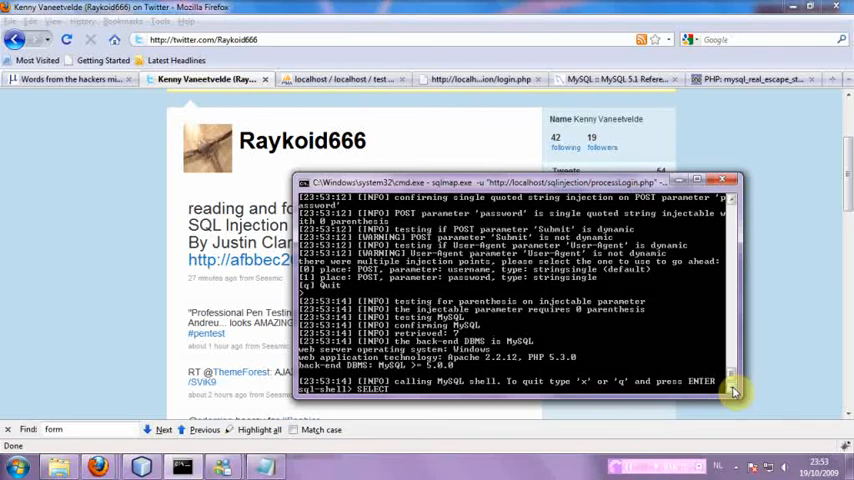
text(FROM users)
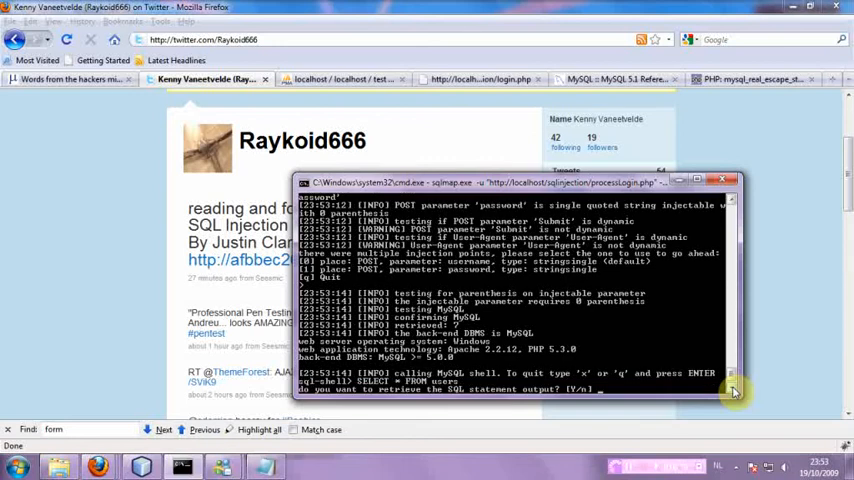
text(y)
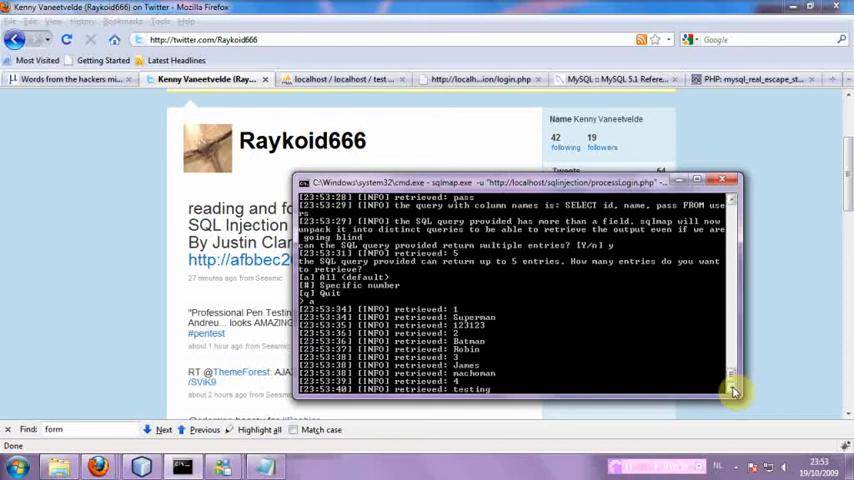
scroll(down, 3)
text(B)
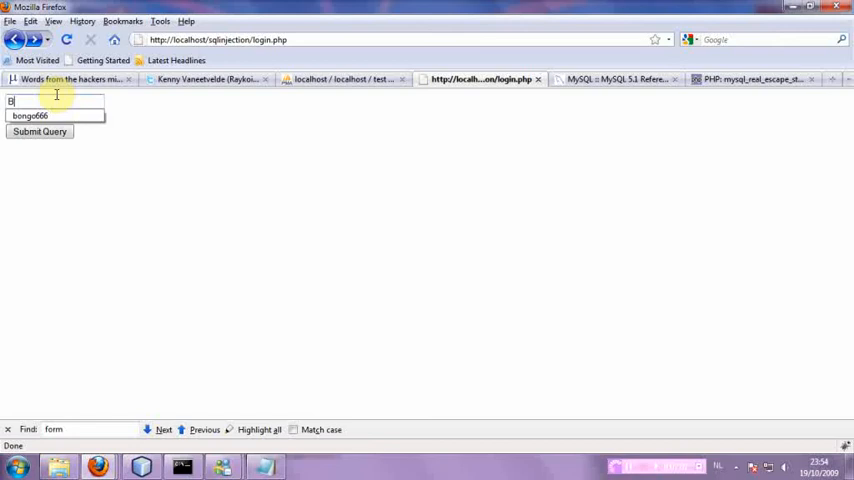
Step: Log in as Batman with the dumped password, then bring the code editor forward
text(atman)
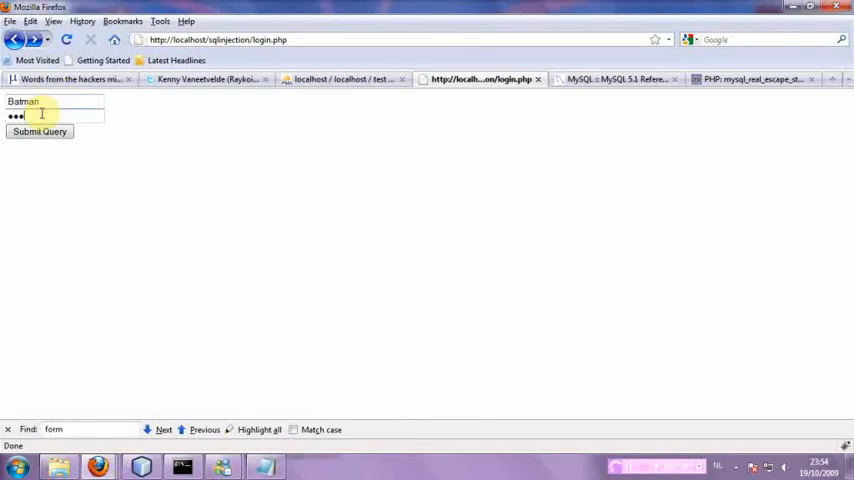
click(39, 131)
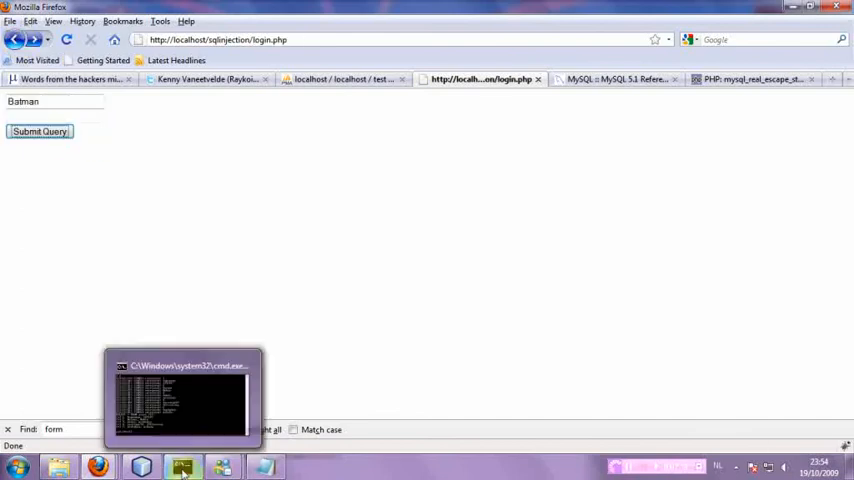
click(183, 467)
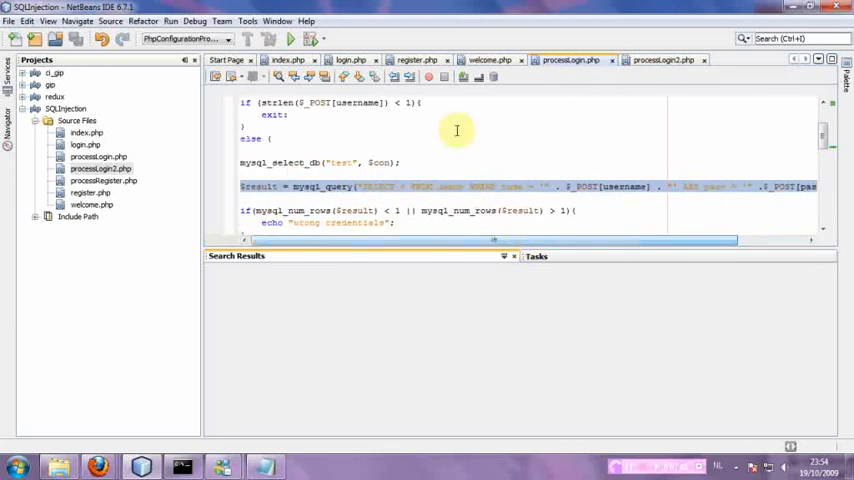
mouse_move(663, 60)
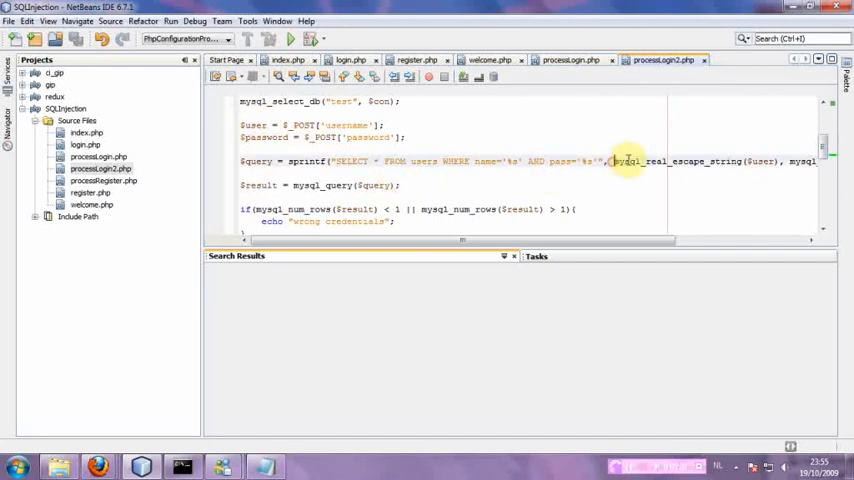
Step: Highlight mysql_real_escape_string in processLogin2.php's sprintf query line
double_click(680, 161)
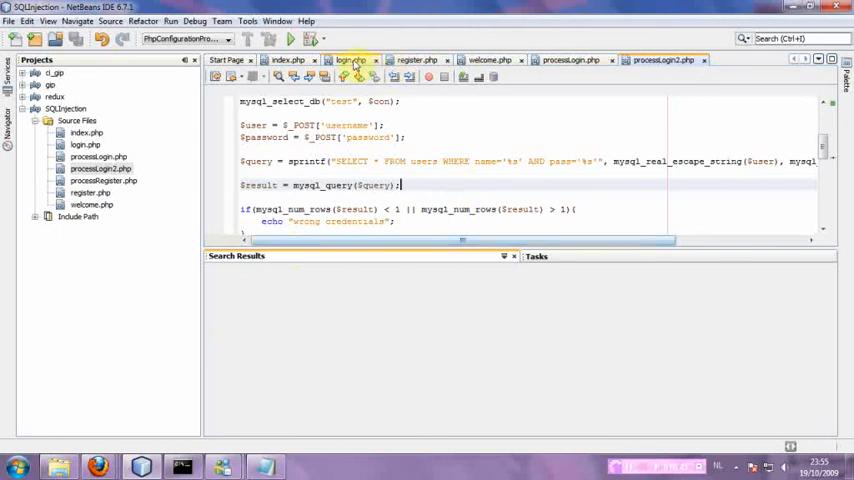
Step: Open login.php in NetBeans and revisit the mysql_num_rows warning in Firefox
click(350, 60)
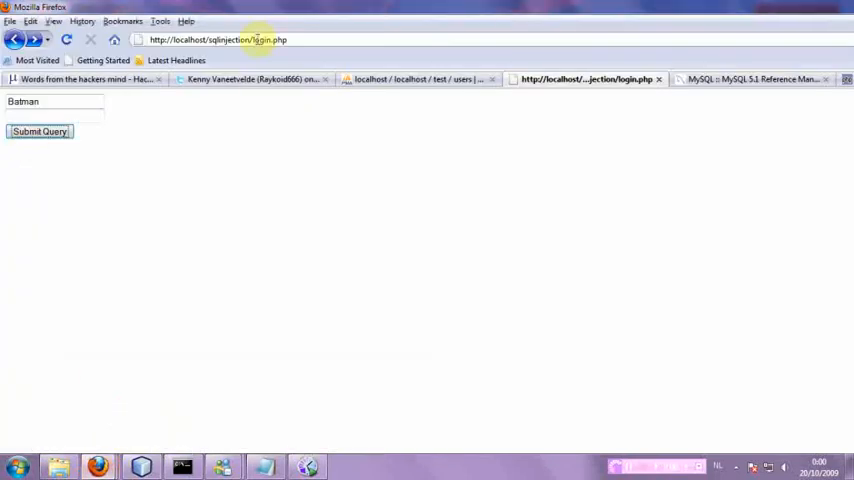
click(66, 39)
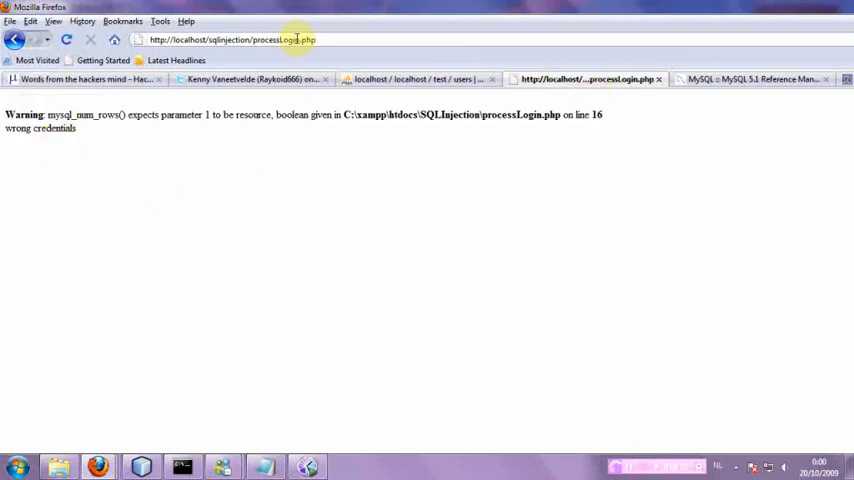
click(15, 39)
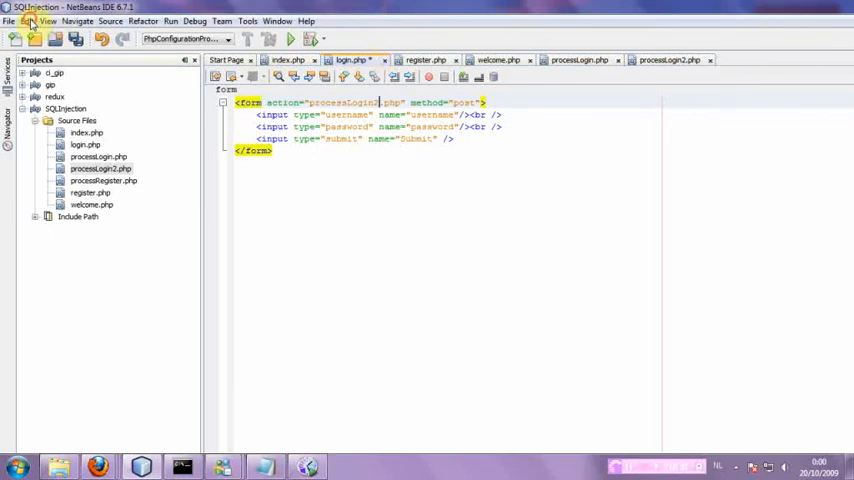
Step: Point the form at processLogin2.php, reload the login page, and resubmit the quote injection
click(27, 21)
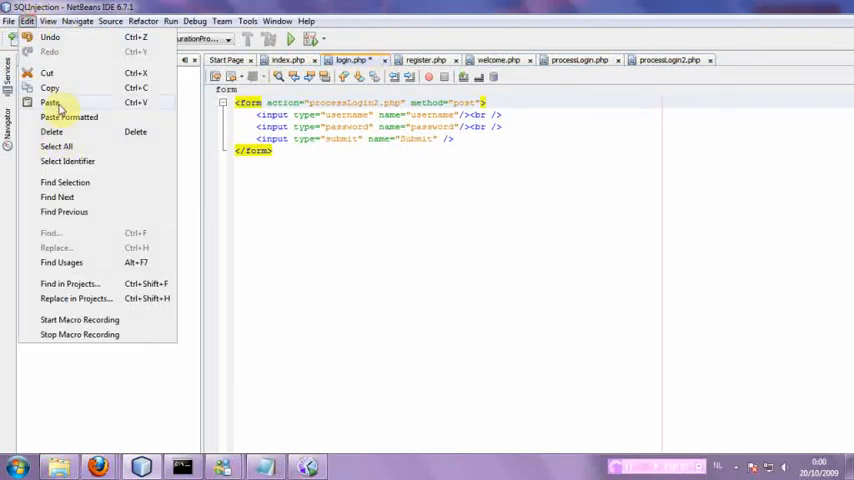
click(9, 21)
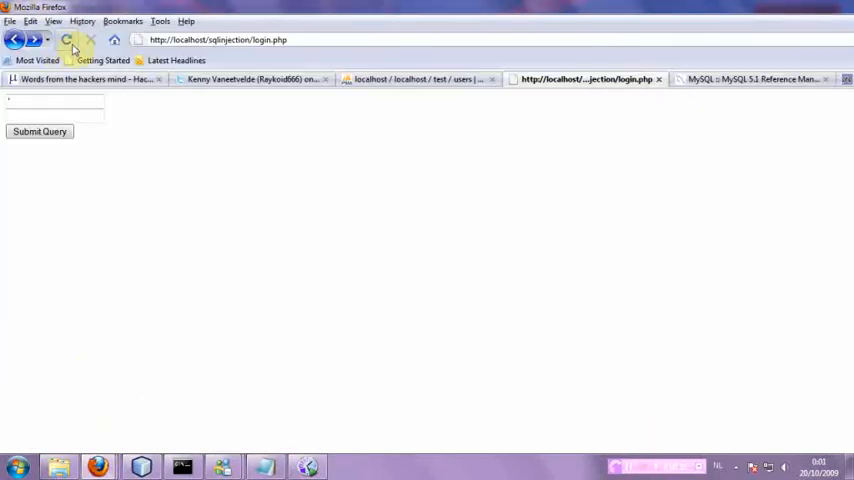
right_click(168, 218)
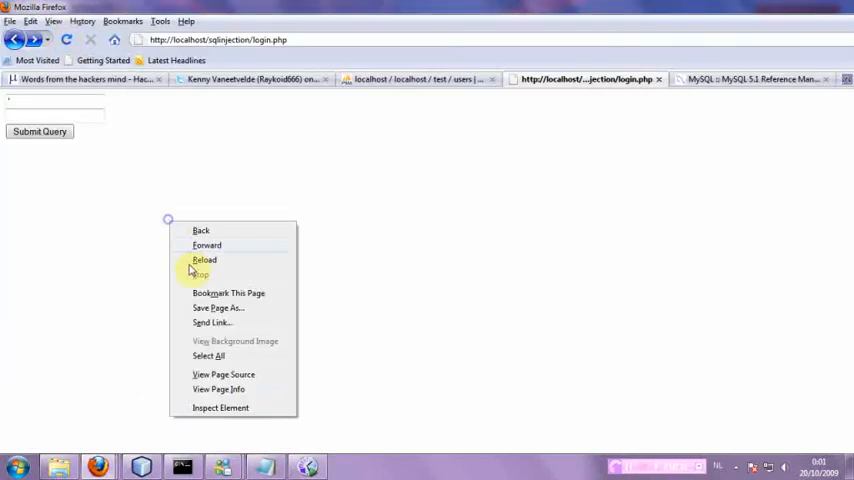
click(223, 374)
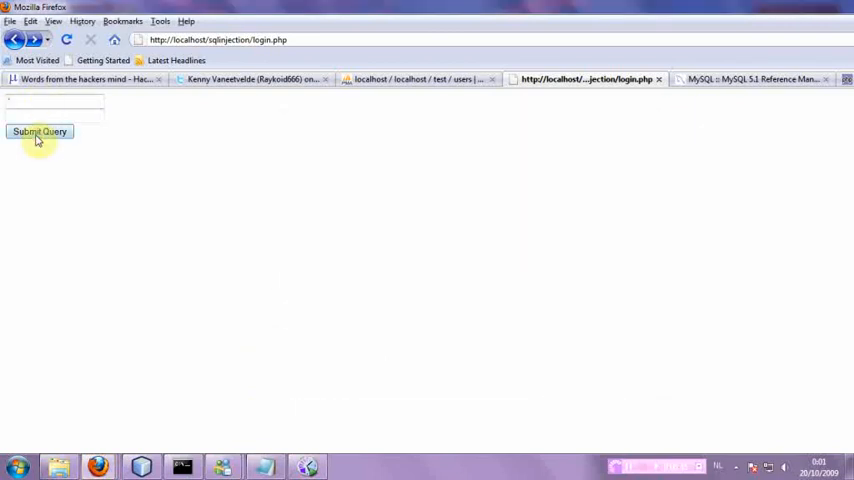
click(40, 131)
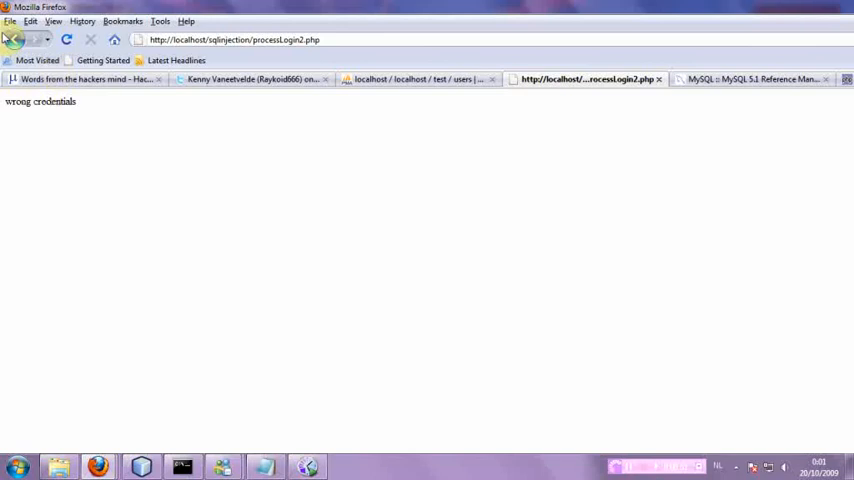